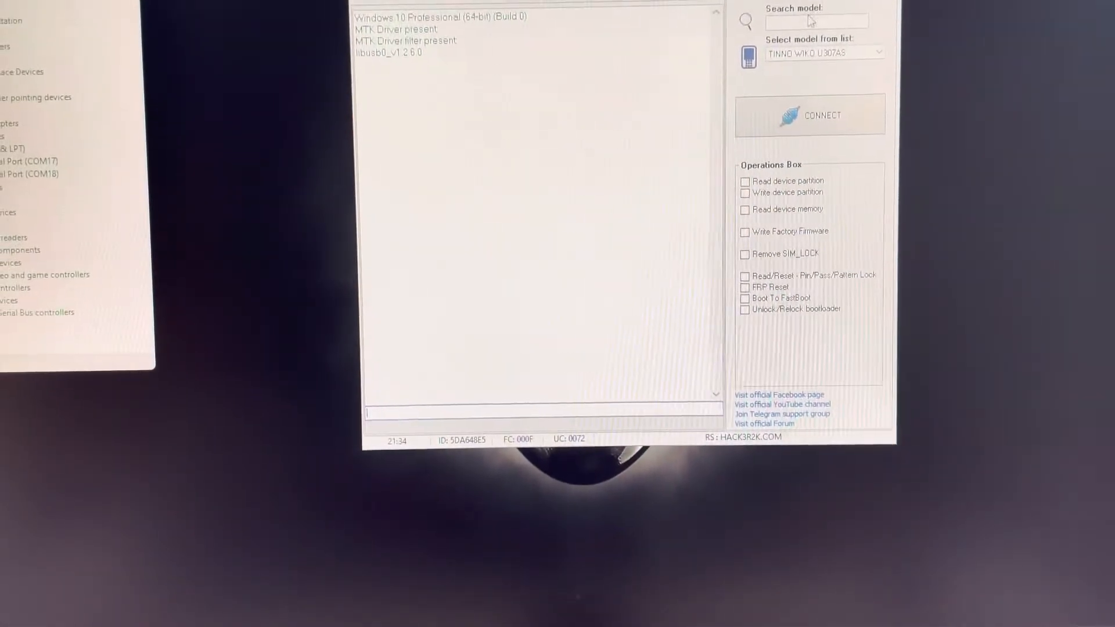
Search 'TCL', pick TCL 30XE 5G, and tick the Unlock/Relock bootloader operation
text(TCL)
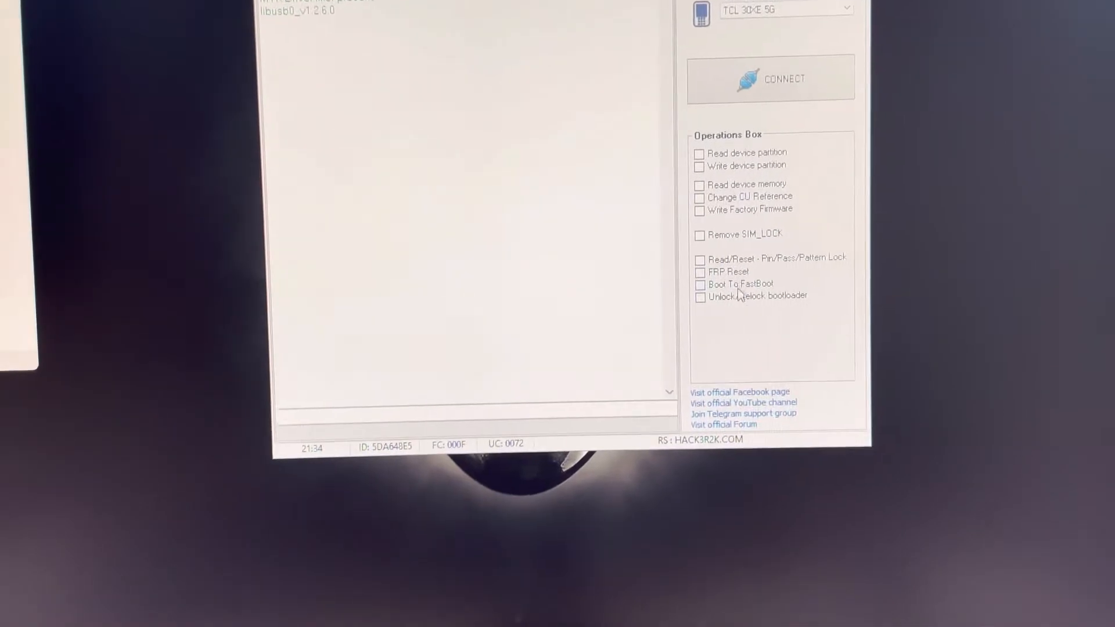
click(703, 351)
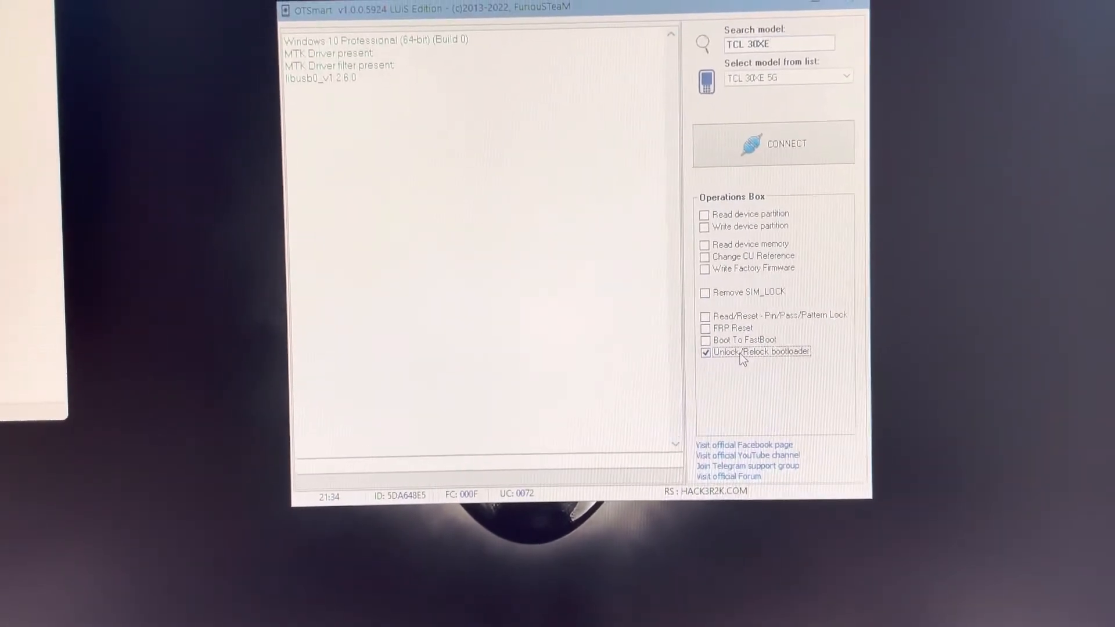